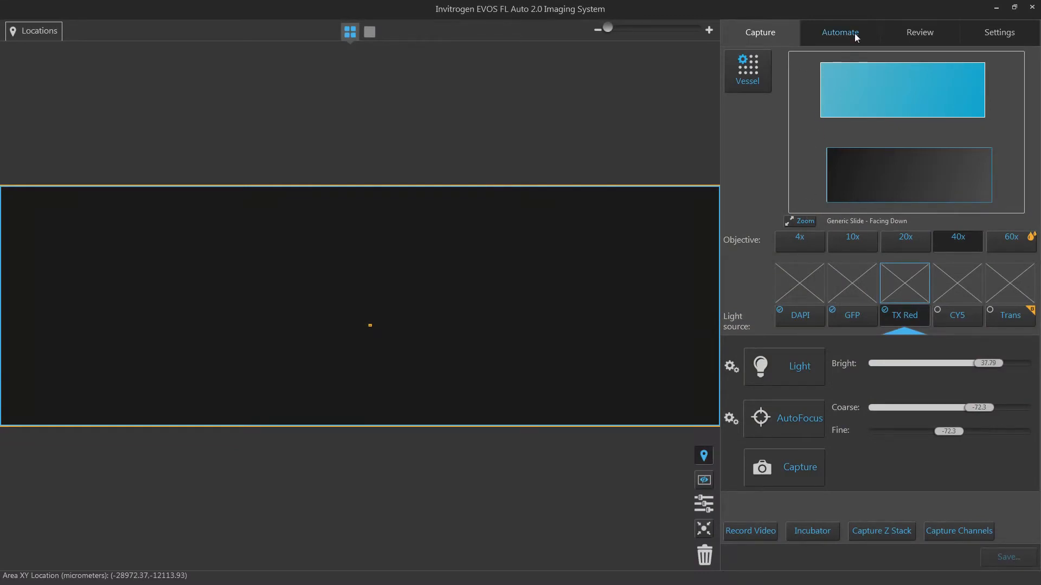
Step: Show the automation protocol summary with slide, 40x objective and DAPI, GFP, TX Red channels
left_click(839, 32)
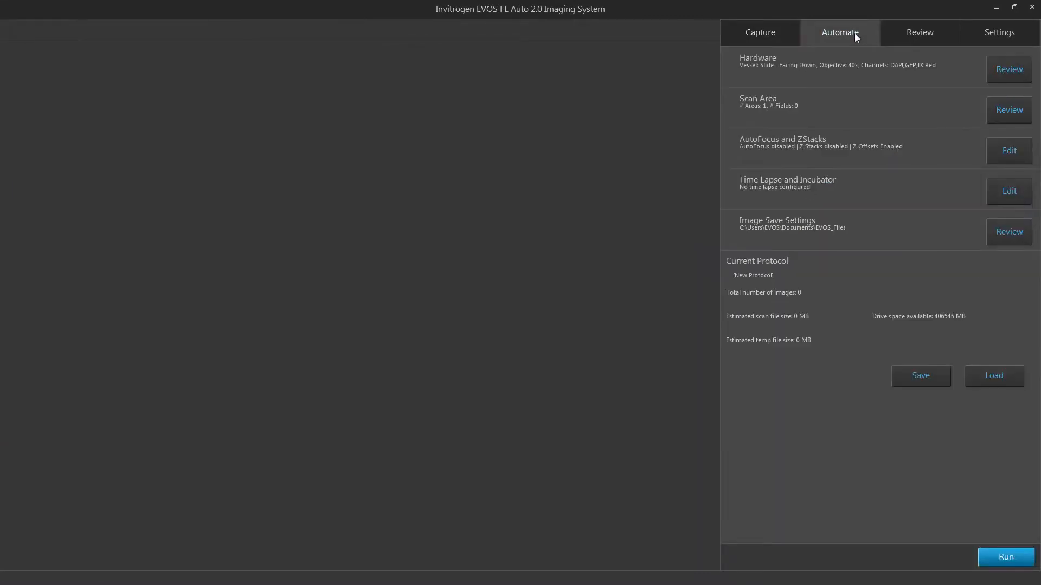
mouse_move(860, 78)
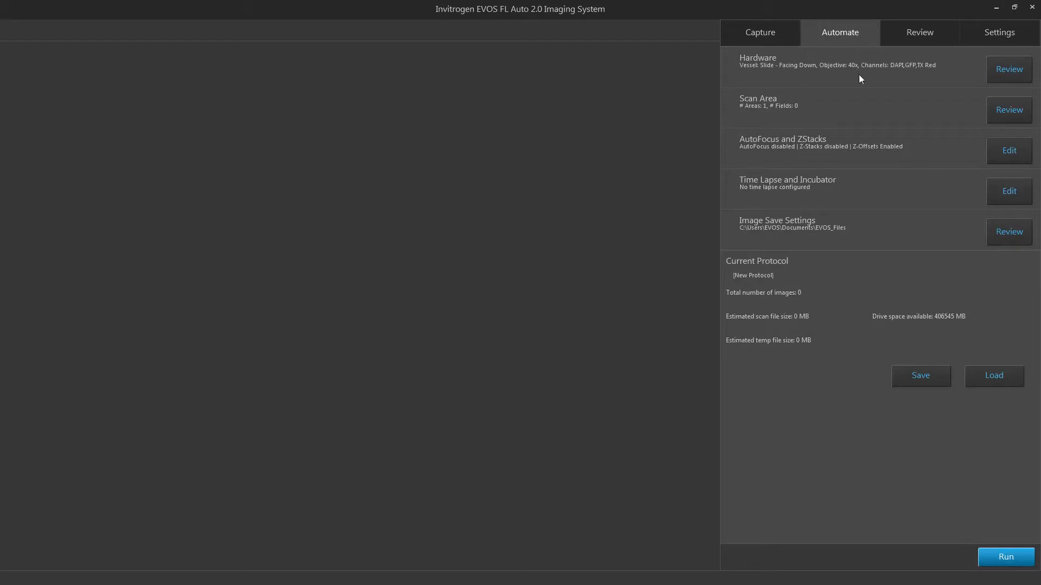
mouse_move(860, 83)
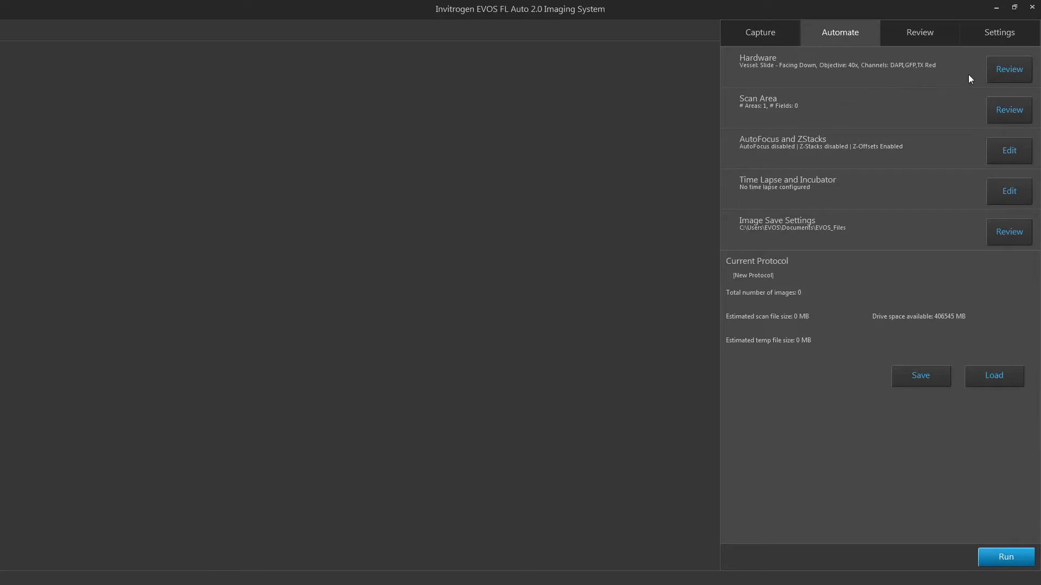
Step: Review hardware: generic slide, color camera, 40x objective, DAPI, GFP and TX Red channels
left_click(1008, 69)
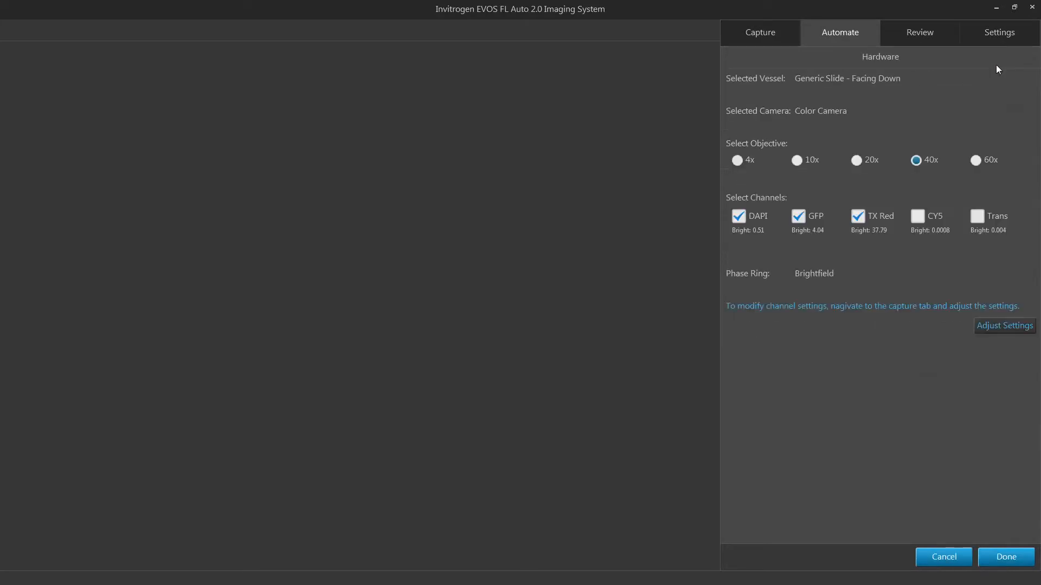
mouse_move(887, 330)
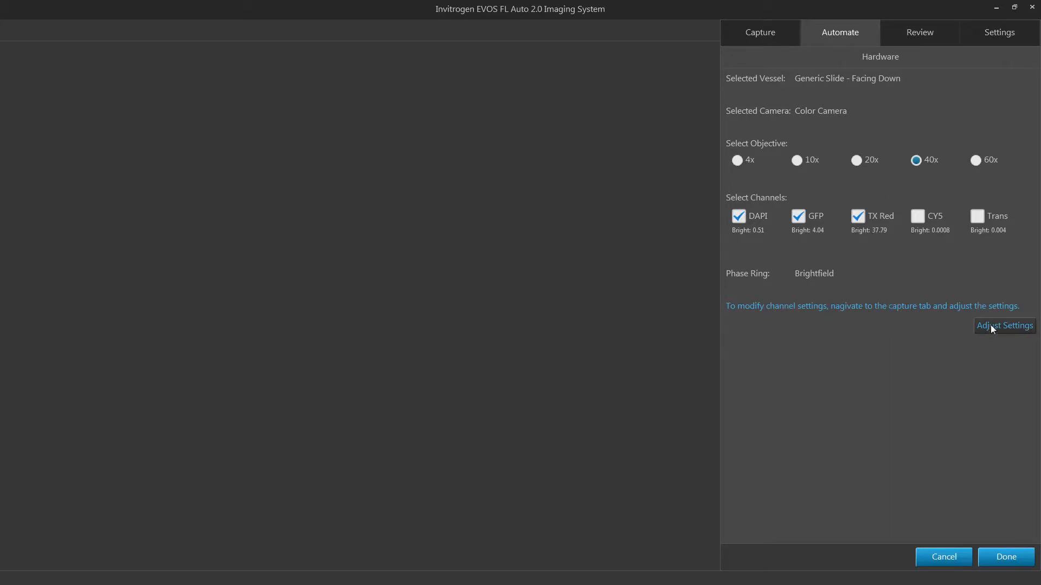
left_click(1004, 326)
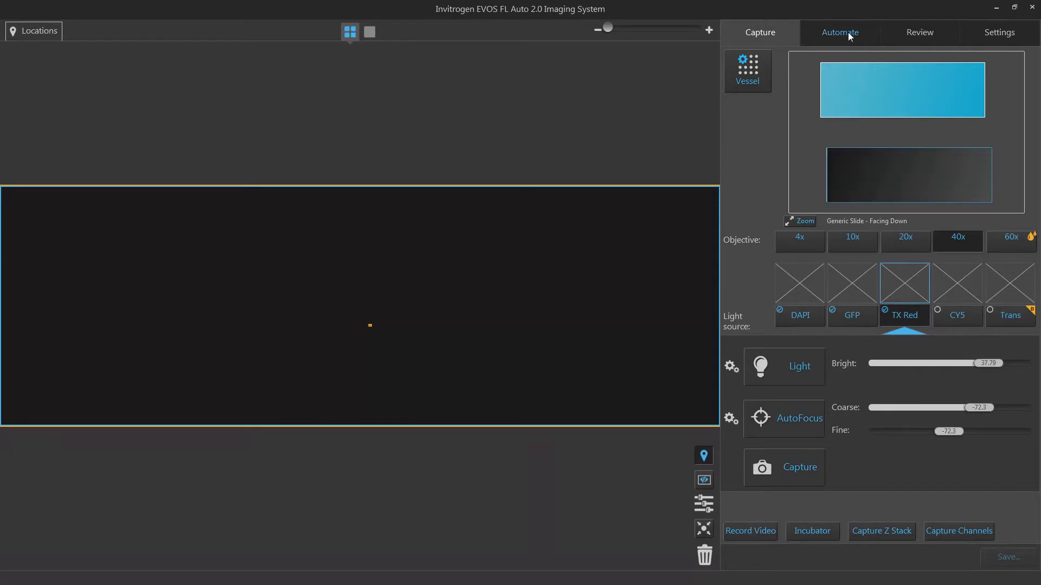
left_click(840, 32)
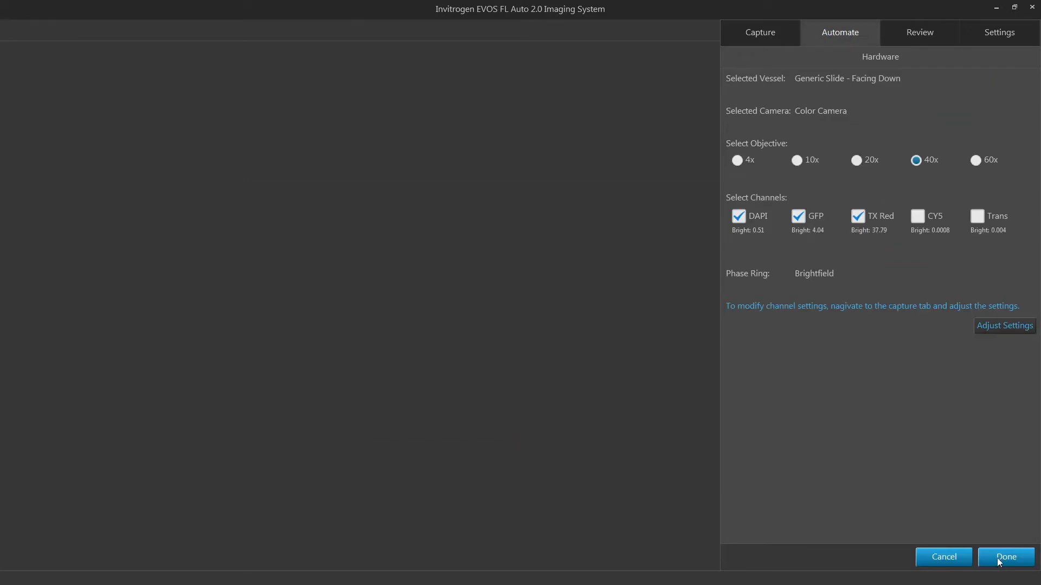
Step: Add the Freeform_2 polygon location (288 fields) to the scan, leaving Rectangle_1 available
left_click(1004, 557)
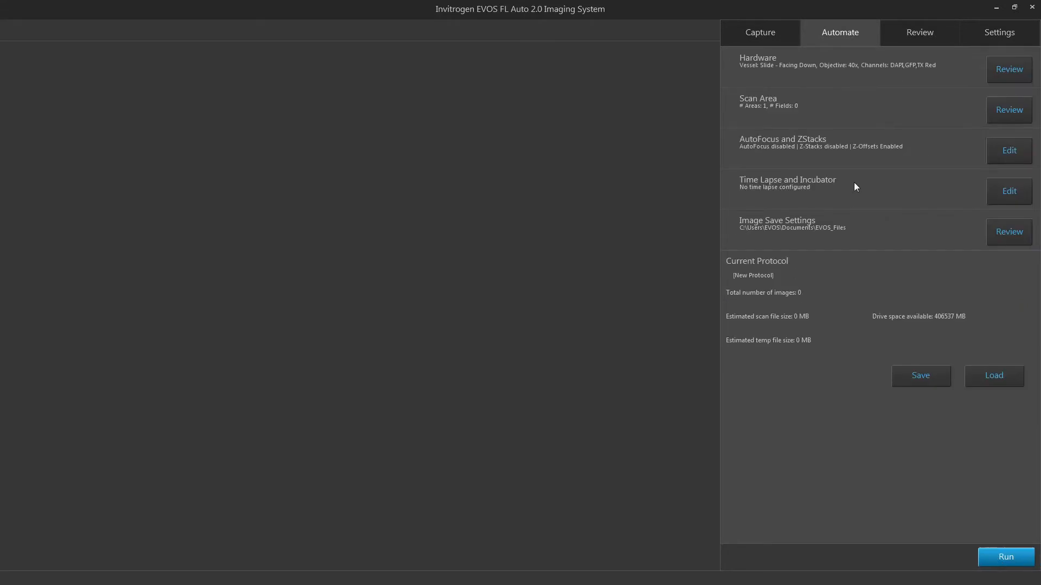
mouse_move(988, 59)
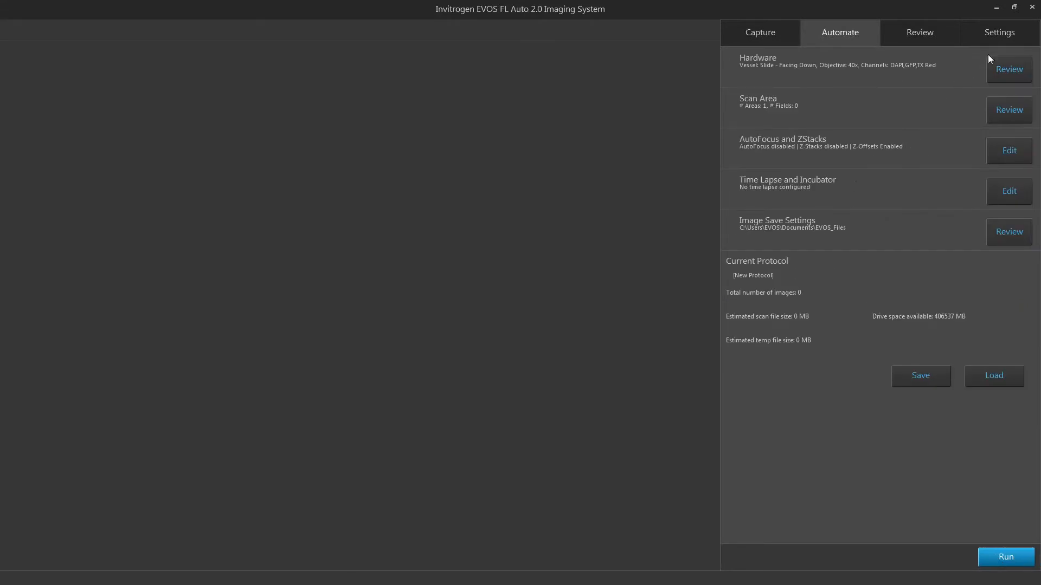
left_click(1009, 110)
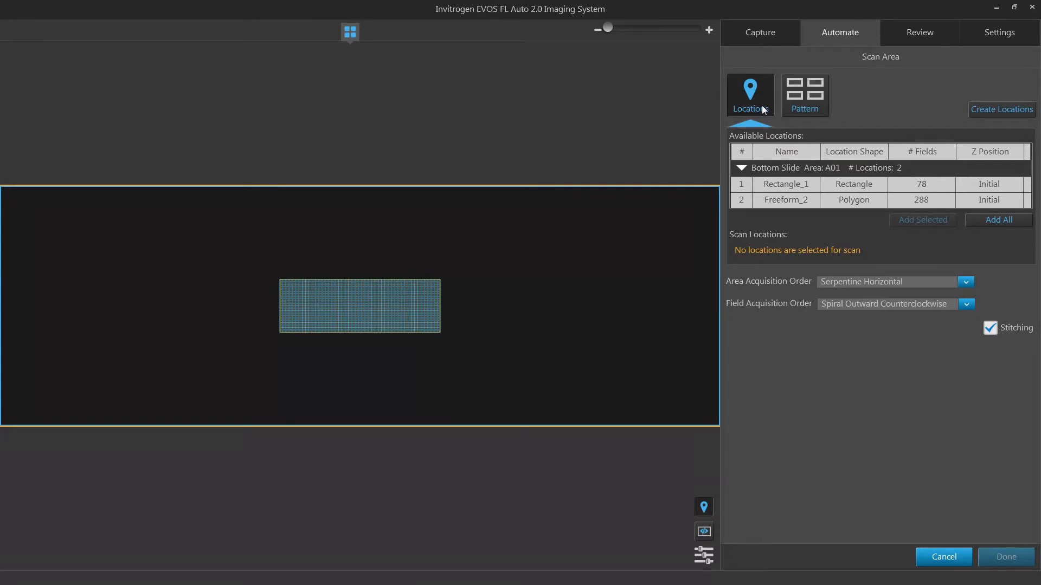
left_click(786, 200)
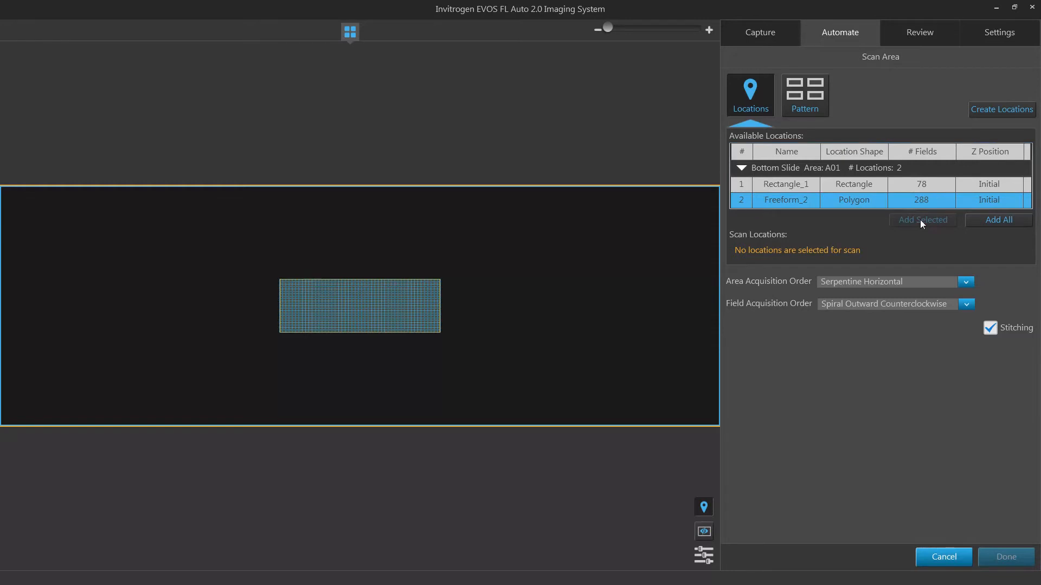
left_click(922, 220)
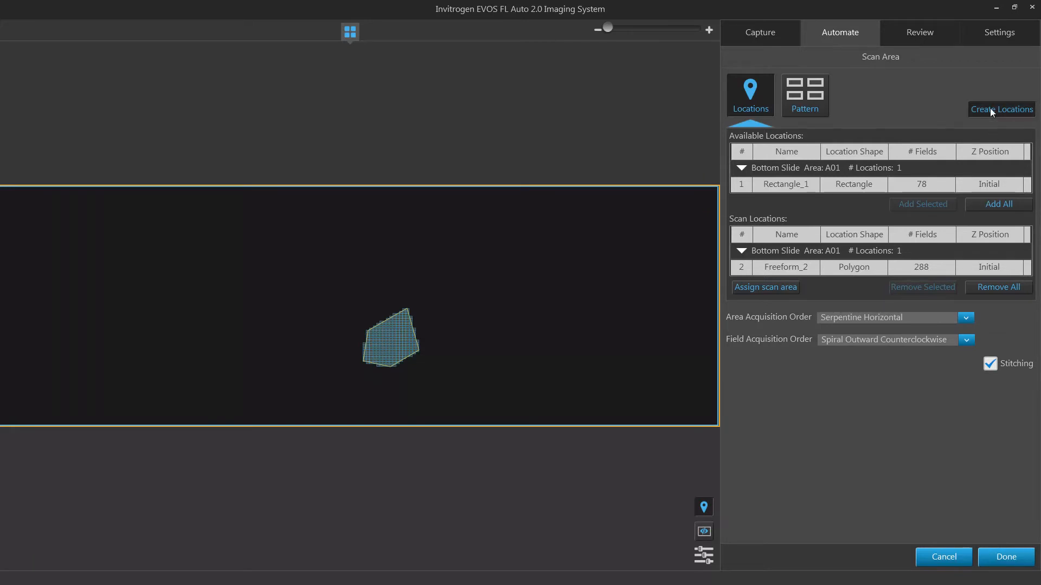
Step: Draw a new top-slide rectangle location, Rectangle_3 with 1122 fields
left_click(1005, 556)
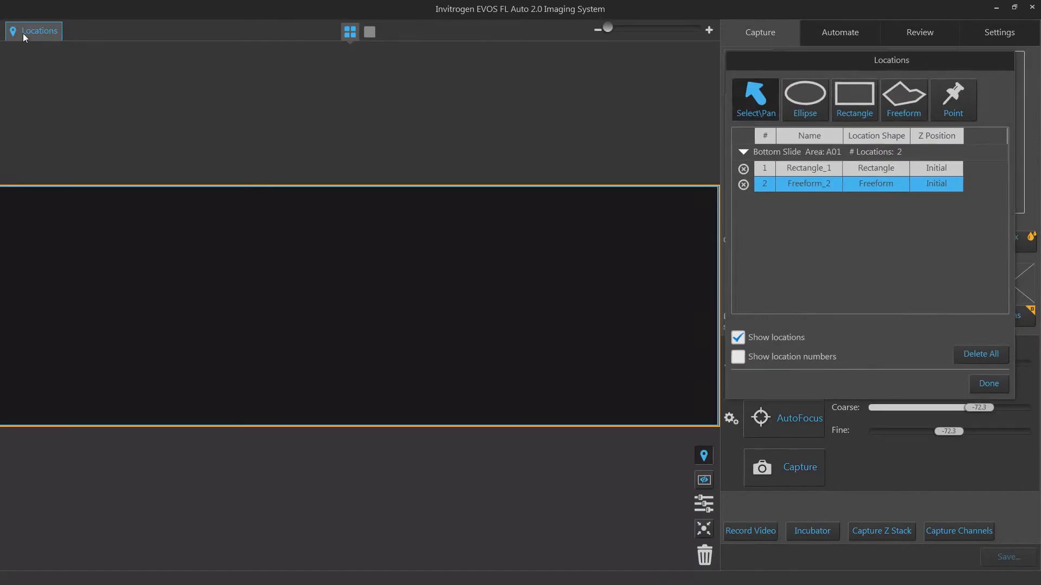
left_click(853, 100)
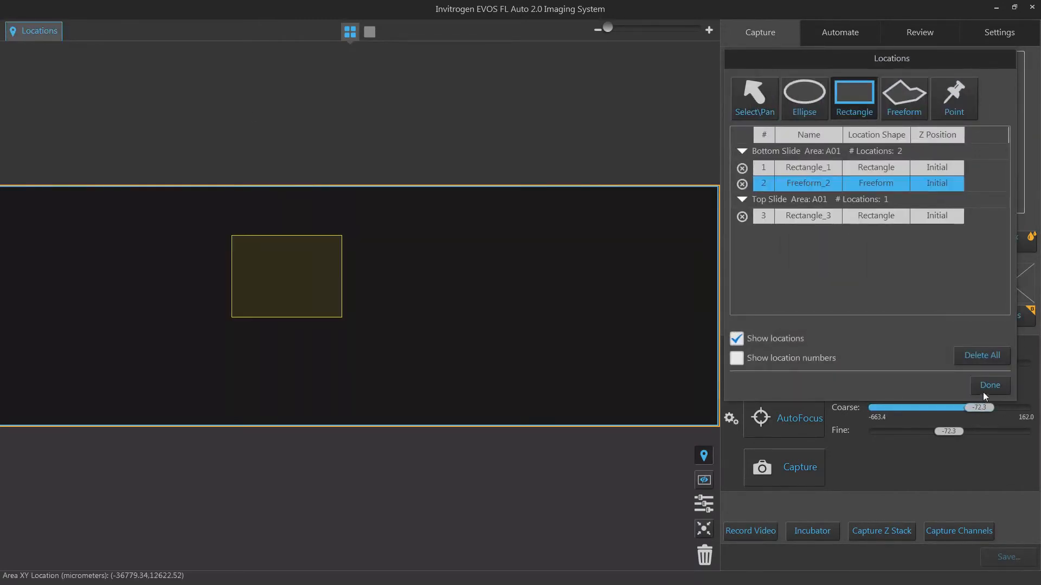
left_click(989, 385)
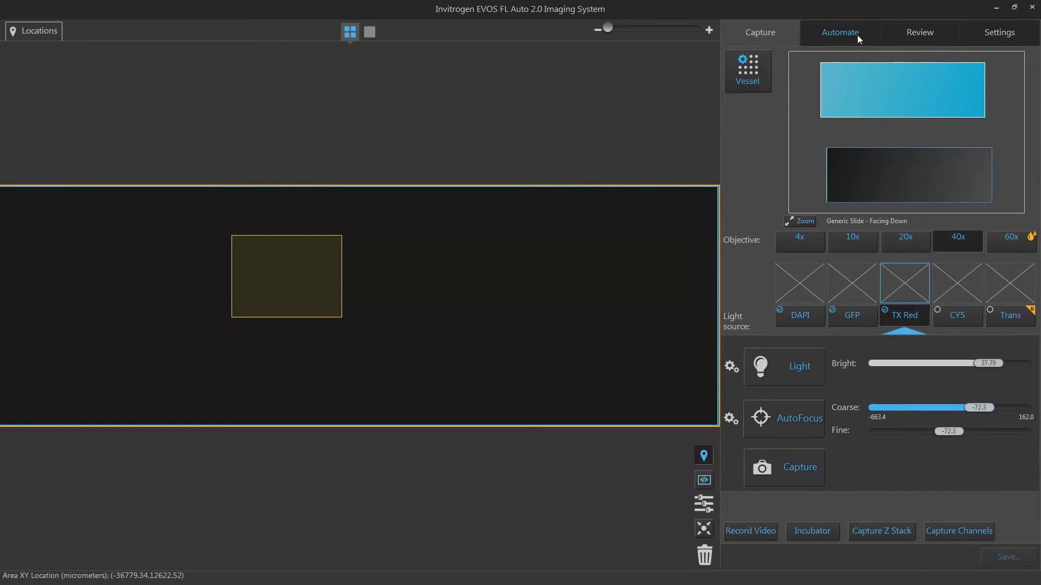
left_click(839, 32)
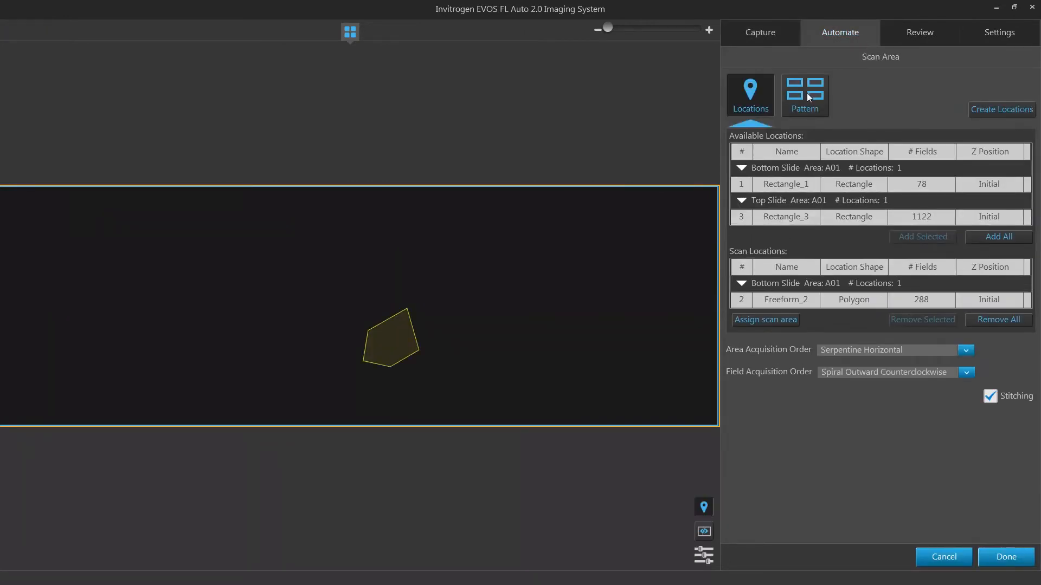
Step: Set a pattern scan area of 5% of well area from centre on the bottom slide
left_click(804, 95)
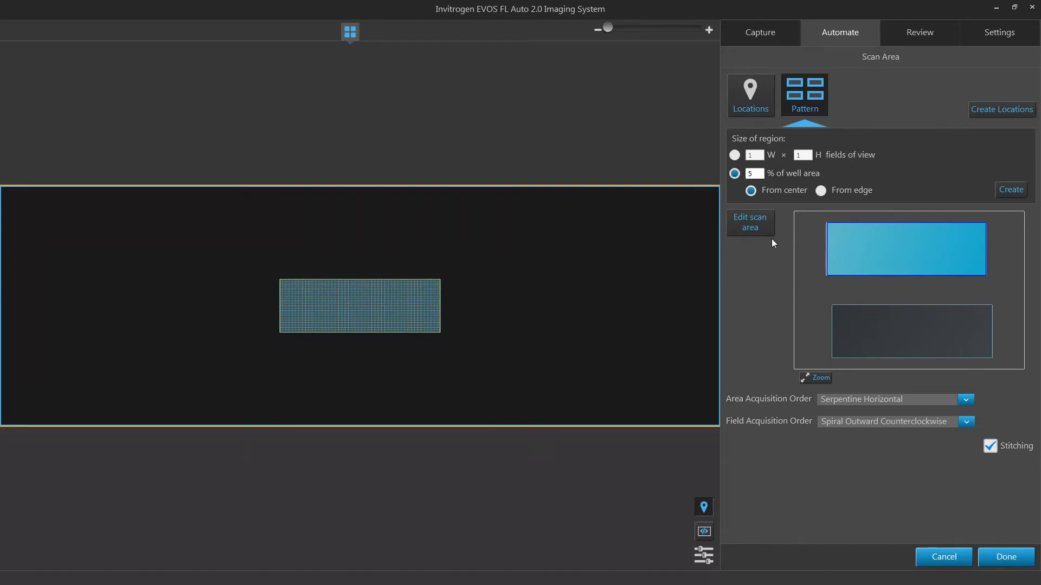
left_click(749, 222)
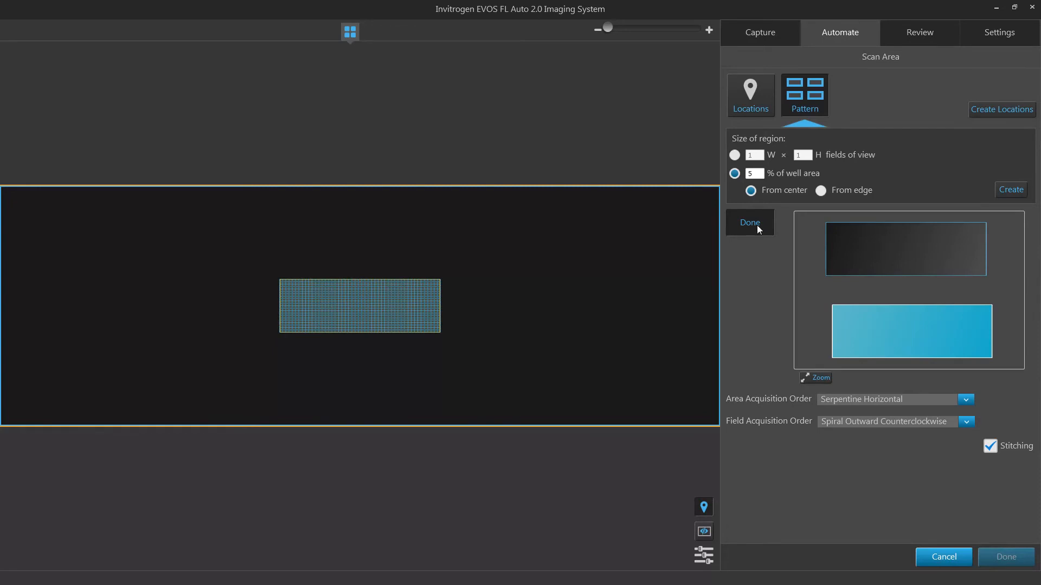
left_click(749, 222)
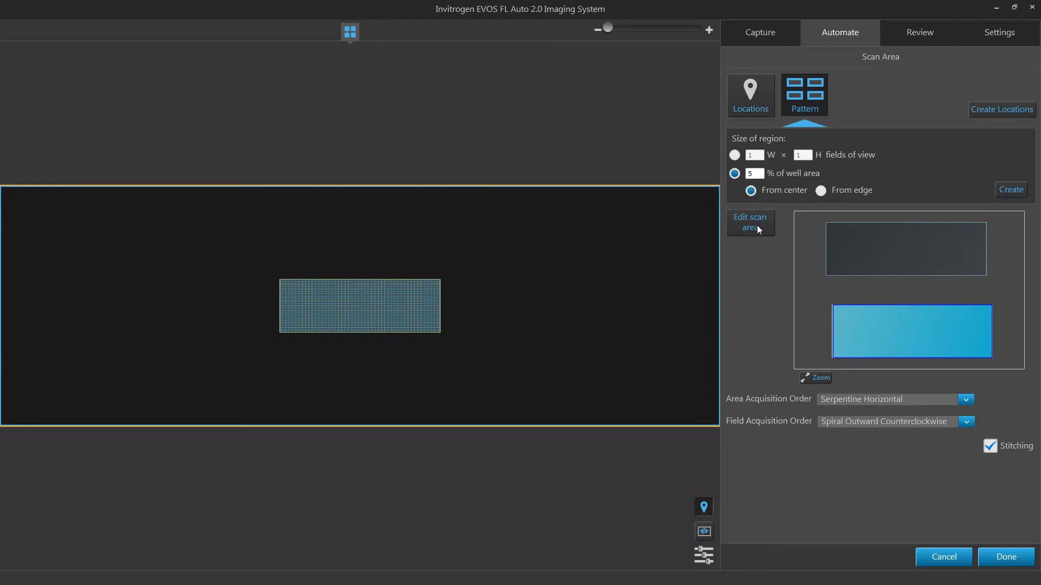
mouse_move(955, 468)
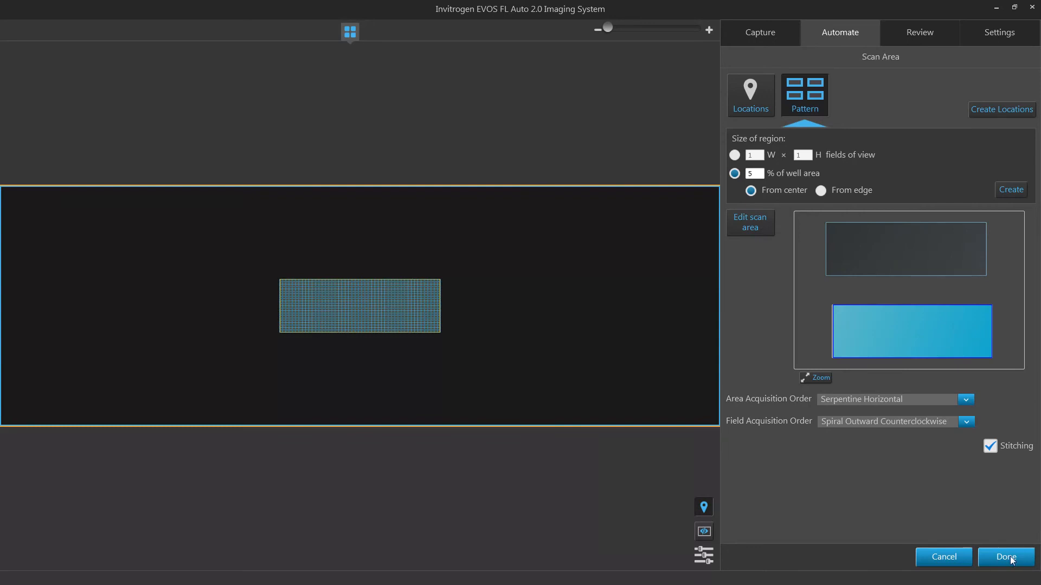
Step: Confirm the scan area and run the 1078-field automated scan
left_click(1004, 557)
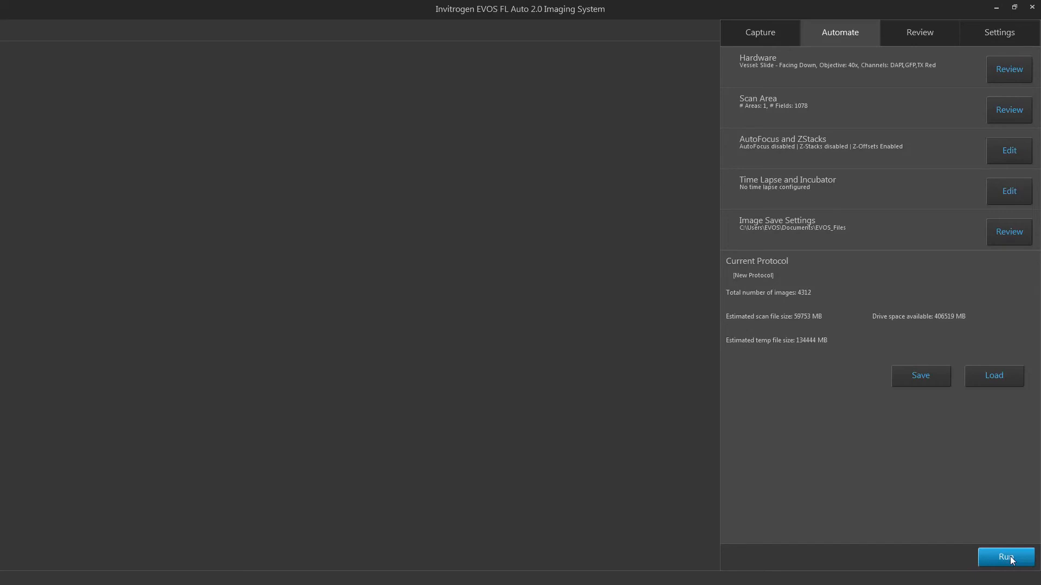
left_click(1005, 557)
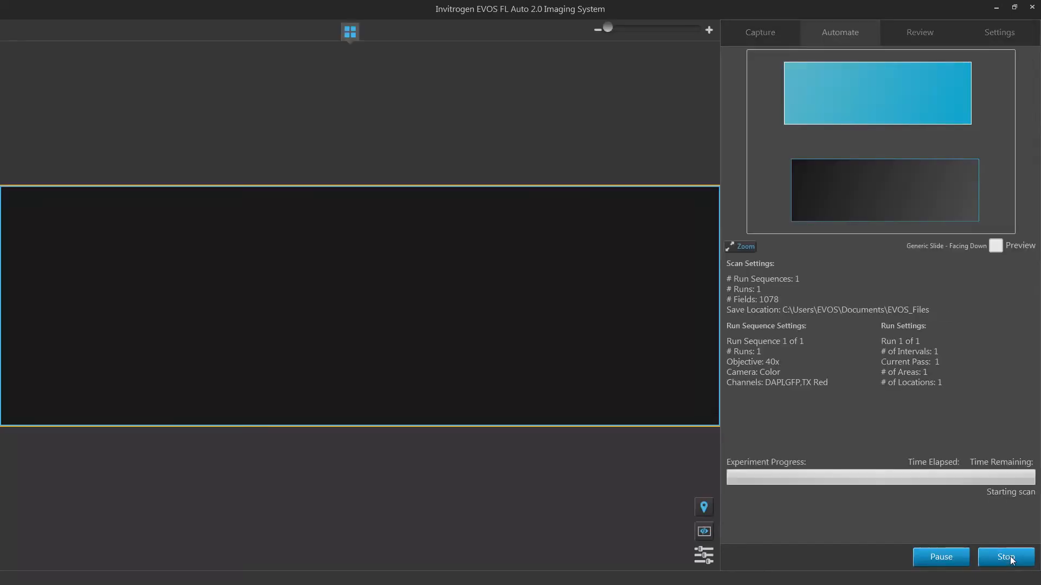